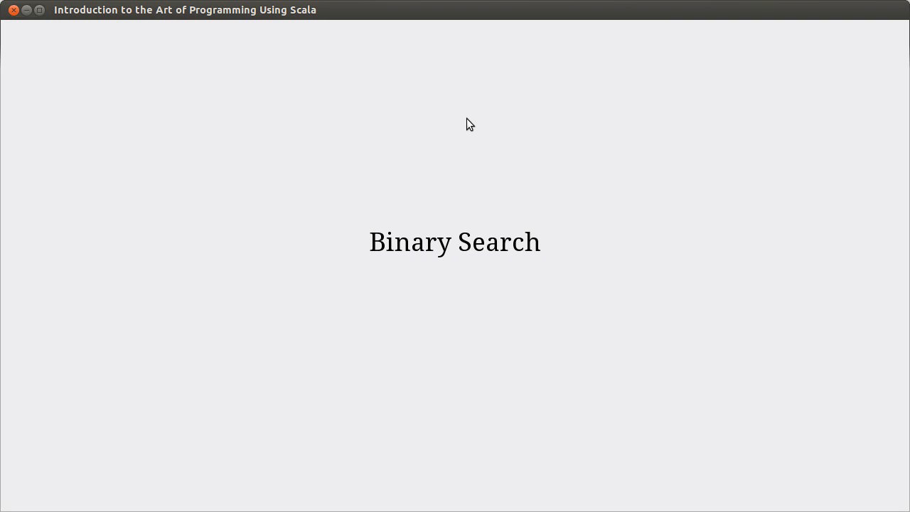
pyautogui.moveTo(358, 263)
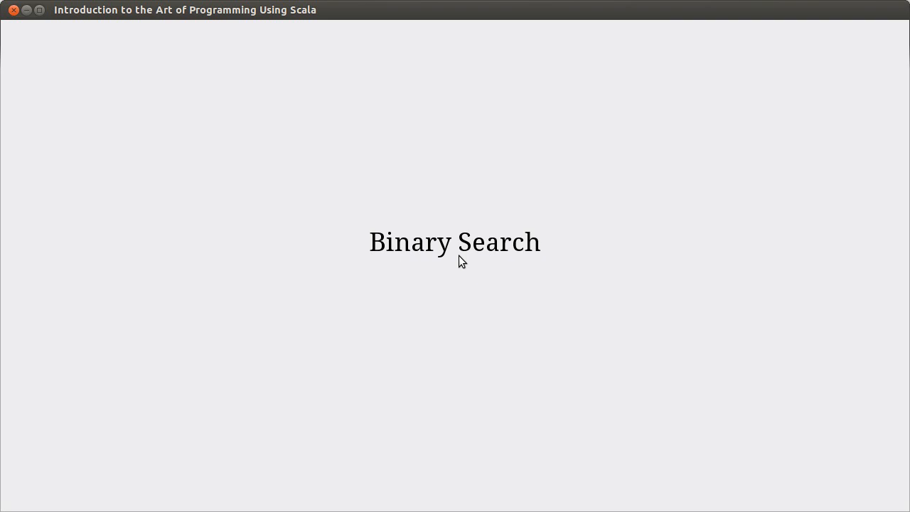
pyautogui.moveTo(319, 207)
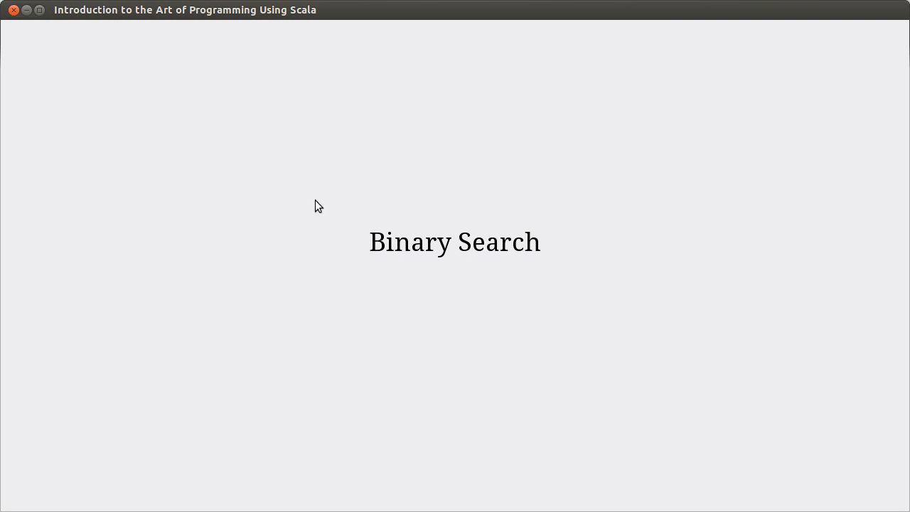
pyautogui.moveTo(168, 100)
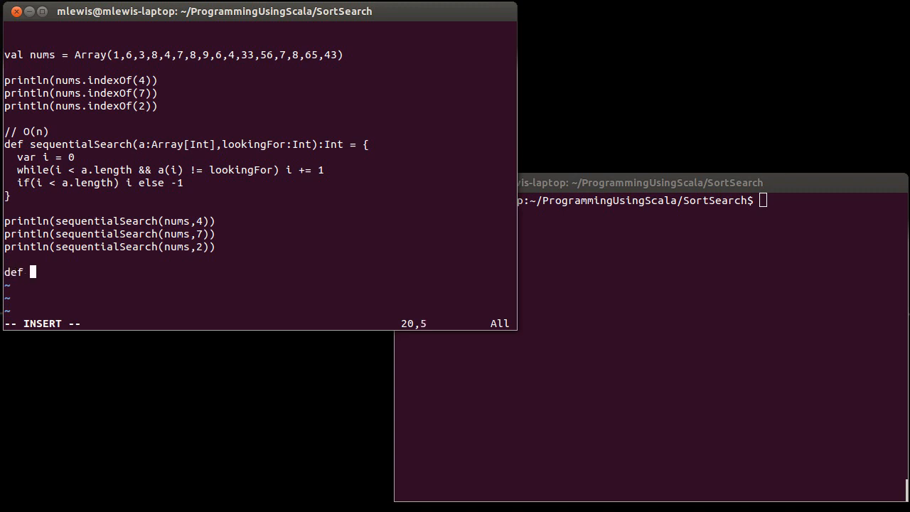
# Write the binarySearch(a:Array[Int]) function signature.
pyautogui.write('binarySearch')
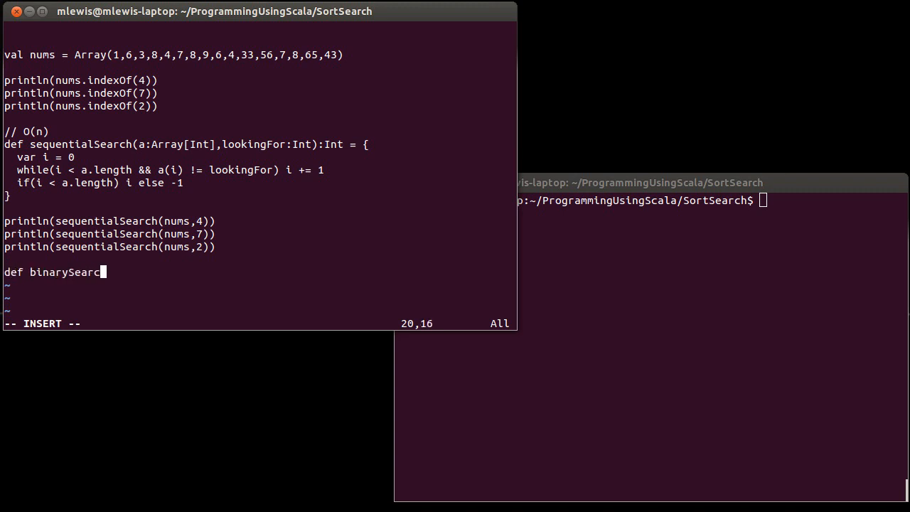
pyautogui.write('(a')
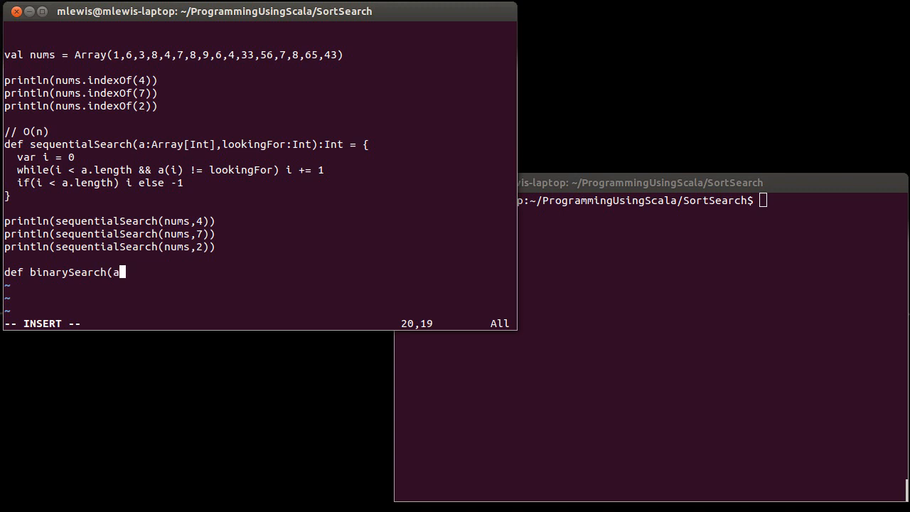
pyautogui.write(':Array[In')
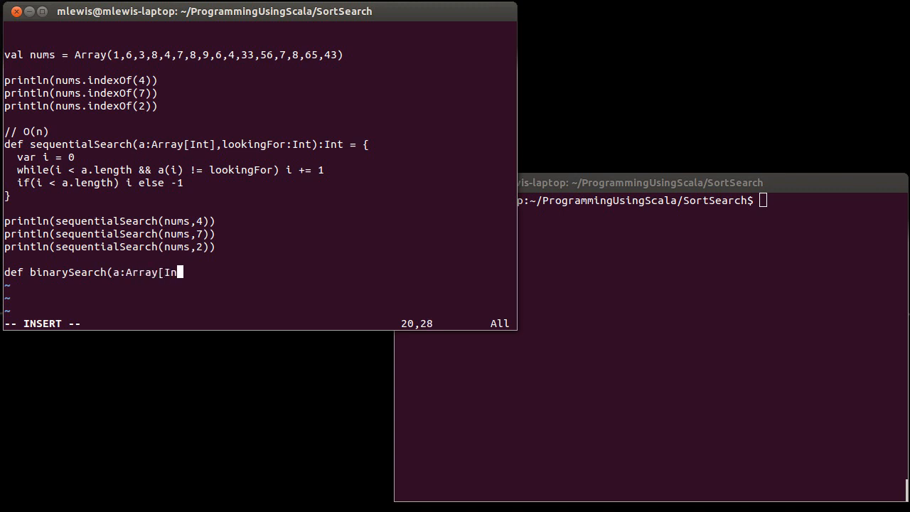
pyautogui.write('t]) {')
pyautogui.click(260, 285)
pyautogui.write('}')
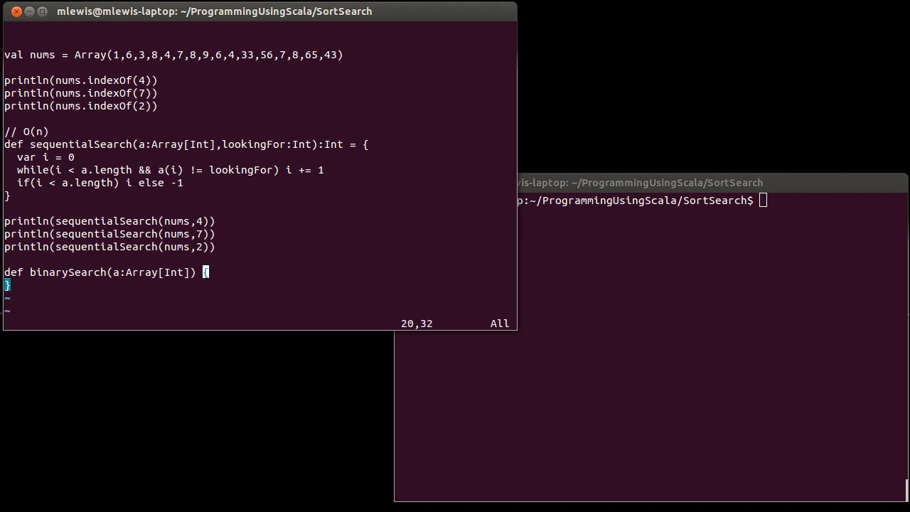
# Declare var start = 0, var end = a.length and var mid = (start+end)/2 in the body.
pyautogui.press('i')
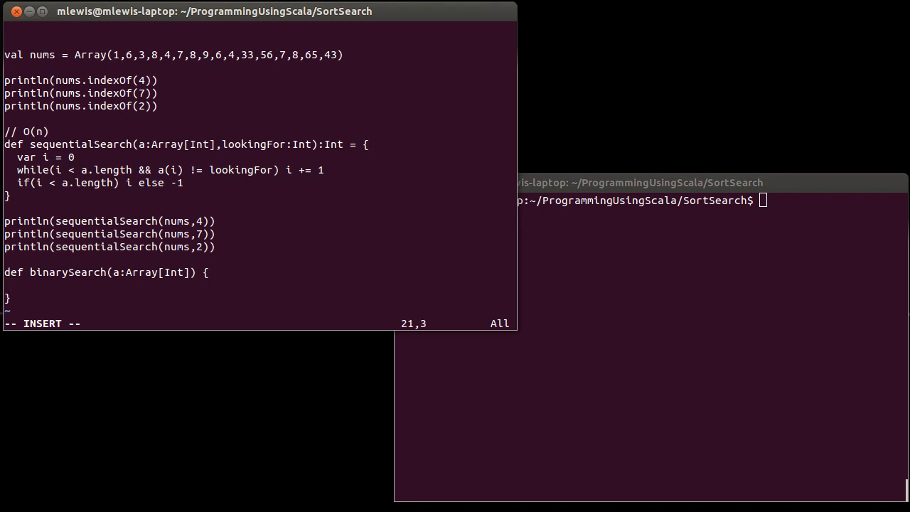
pyautogui.write('var start')
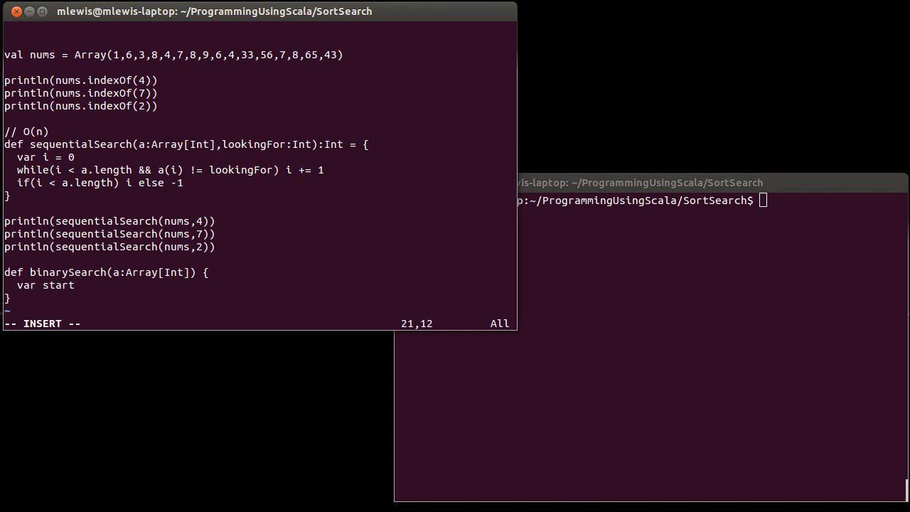
pyautogui.write('= 0')
pyautogui.write('var')
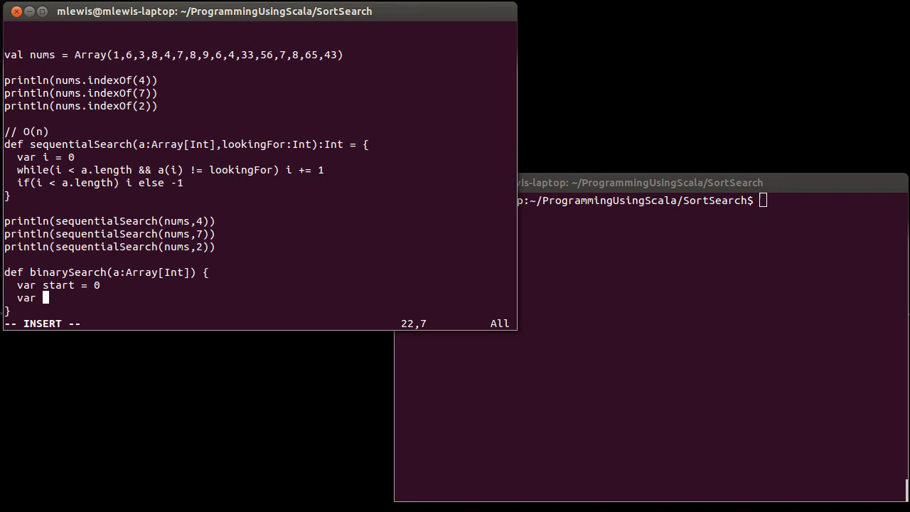
pyautogui.write('end =')
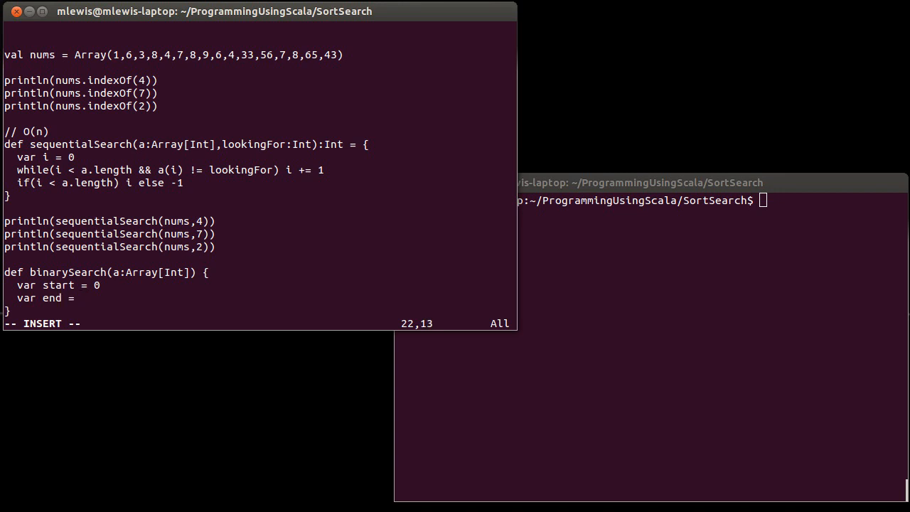
pyautogui.write('a.length')
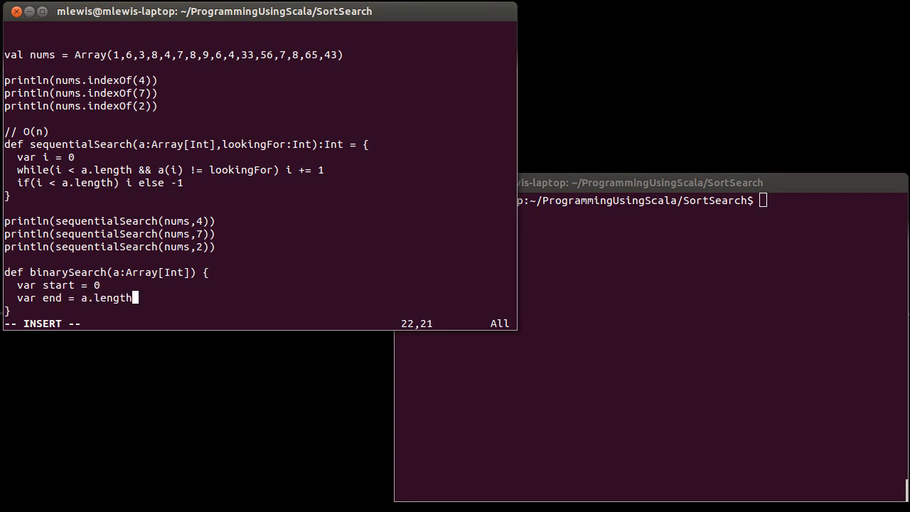
pyautogui.press('Escape')
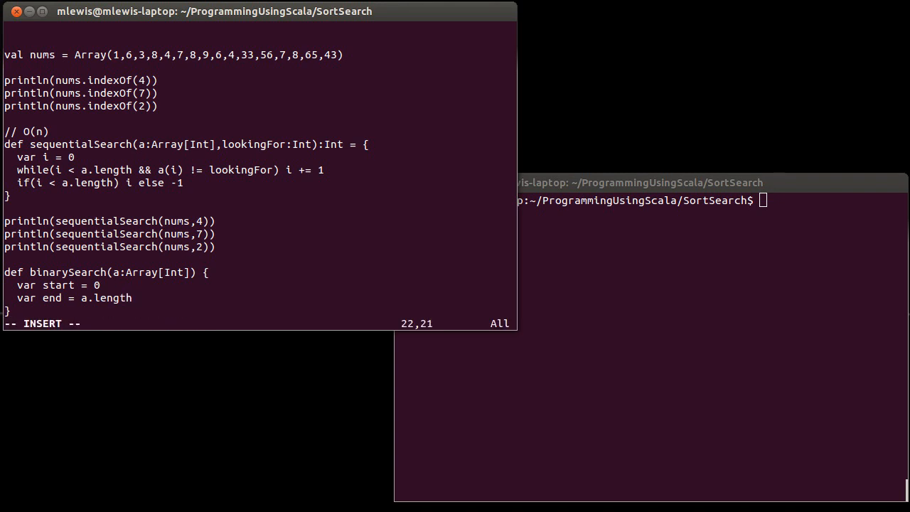
pyautogui.press('Return')
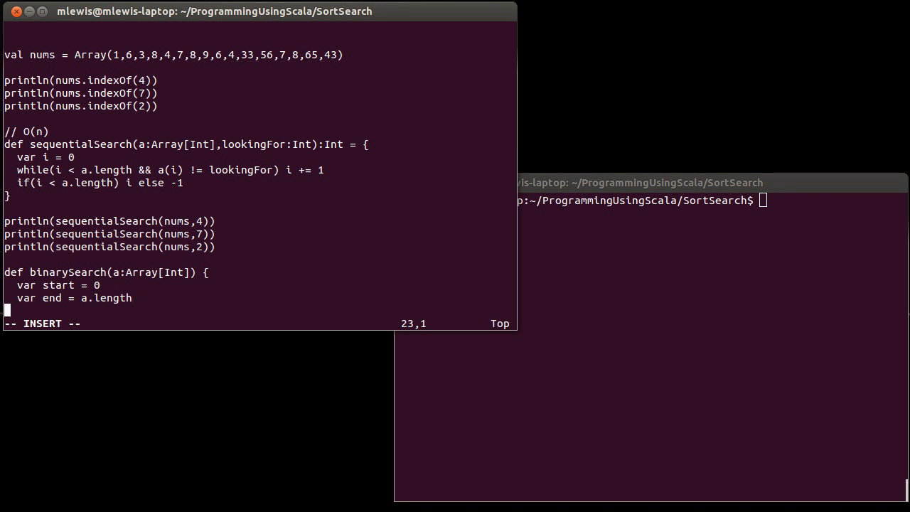
pyautogui.write('var mid =')
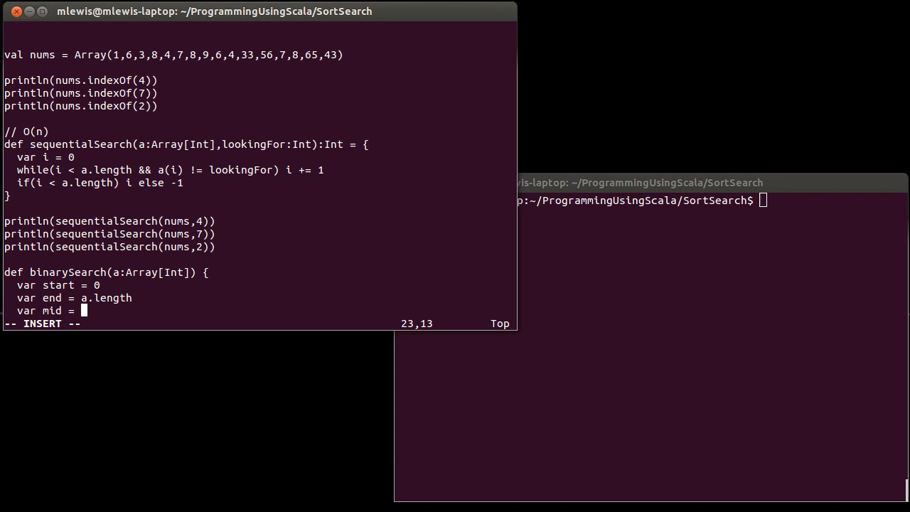
pyautogui.write('(start+e')
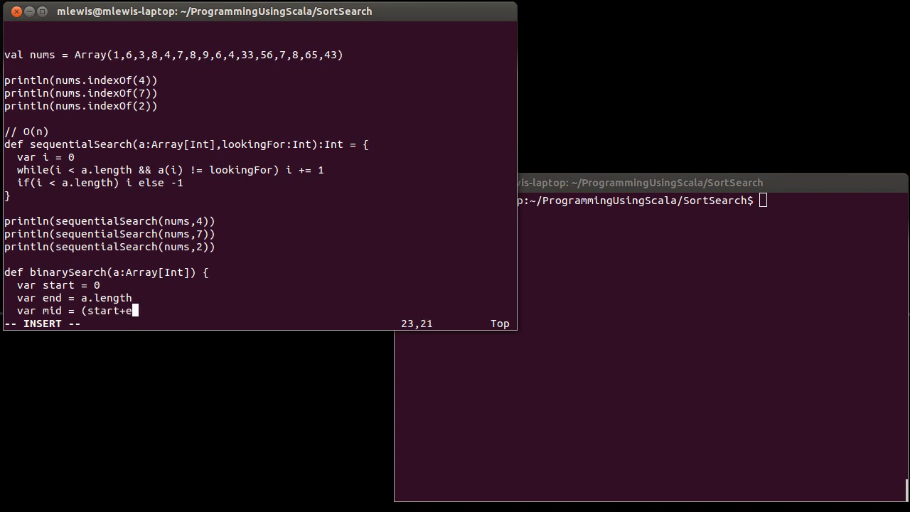
pyautogui.write('nd)/2')
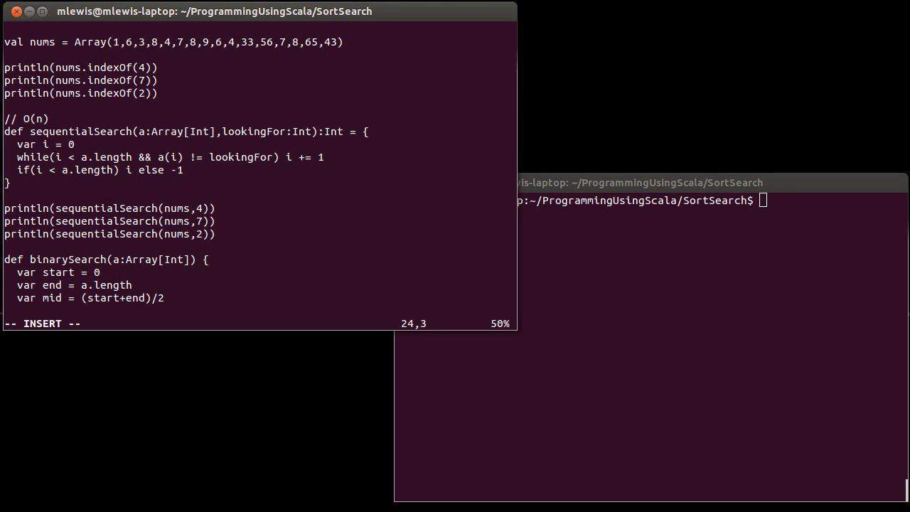
# Add a lookingFor:Int parameter and the while(a(mid)!=lookingFor && start >= end) loop header.
pyautogui.write('while(')
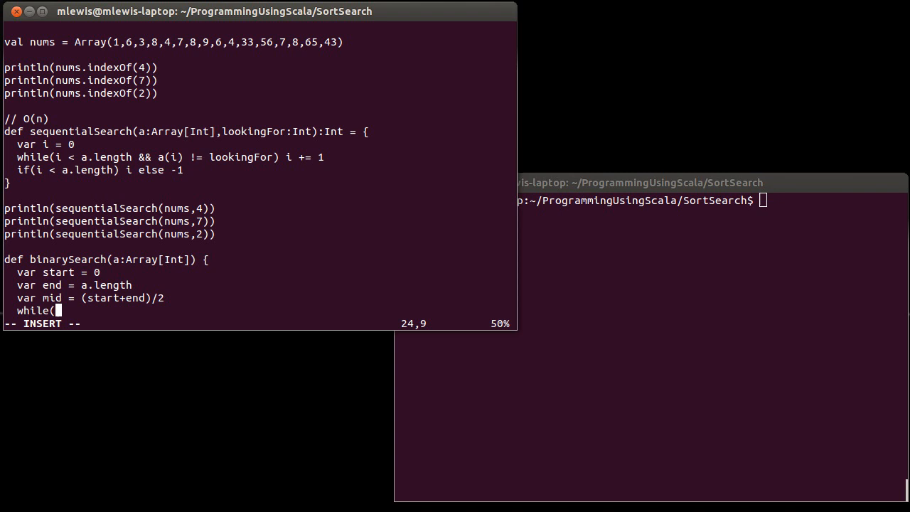
pyautogui.write('a(mid')
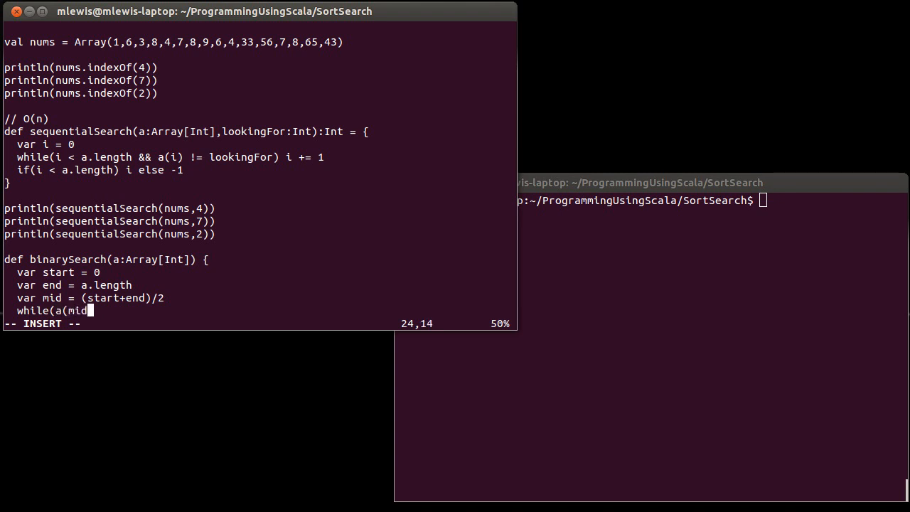
pyautogui.write(')==')
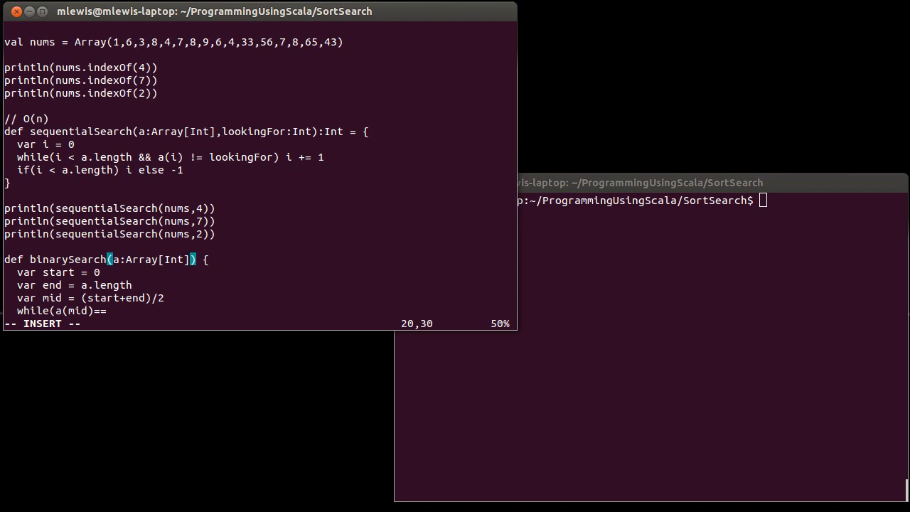
pyautogui.write(',lookingF')
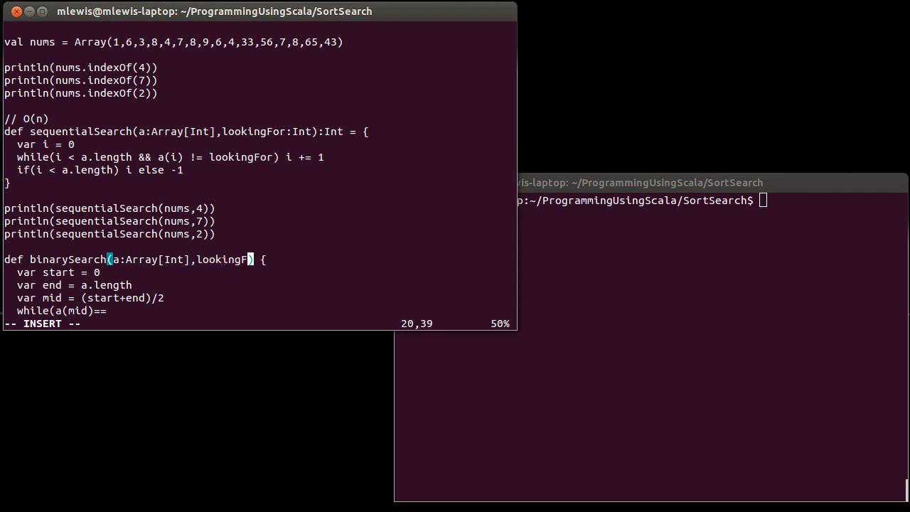
pyautogui.write(':Int')
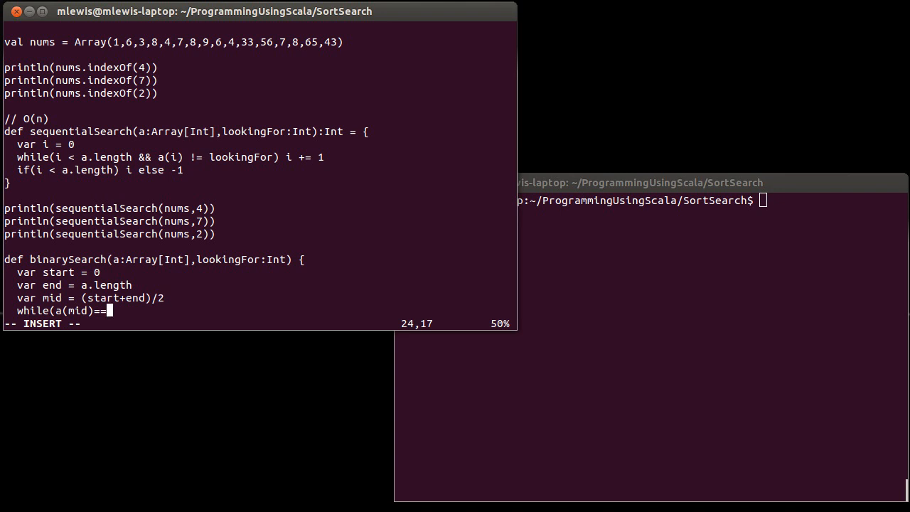
pyautogui.write('lookingFo')
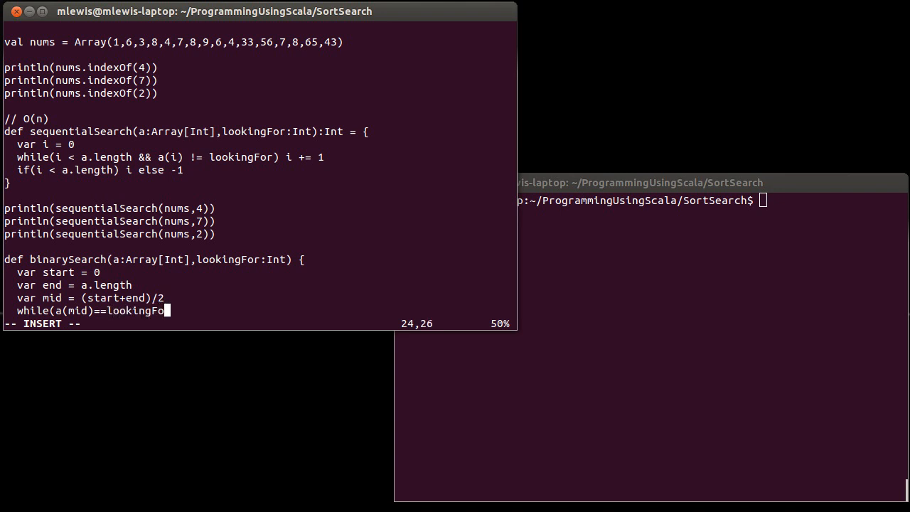
pyautogui.write('r && start =')
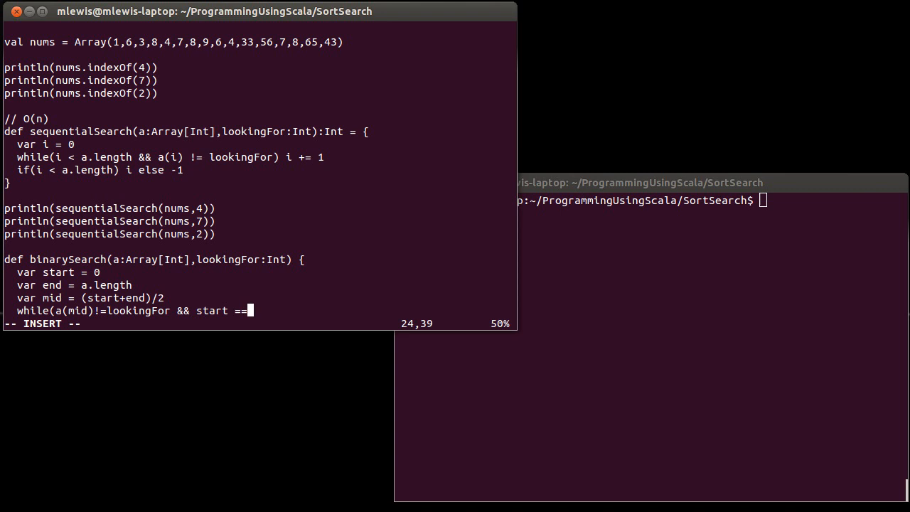
pyautogui.write('= end) {')
pyautogui.write('}')
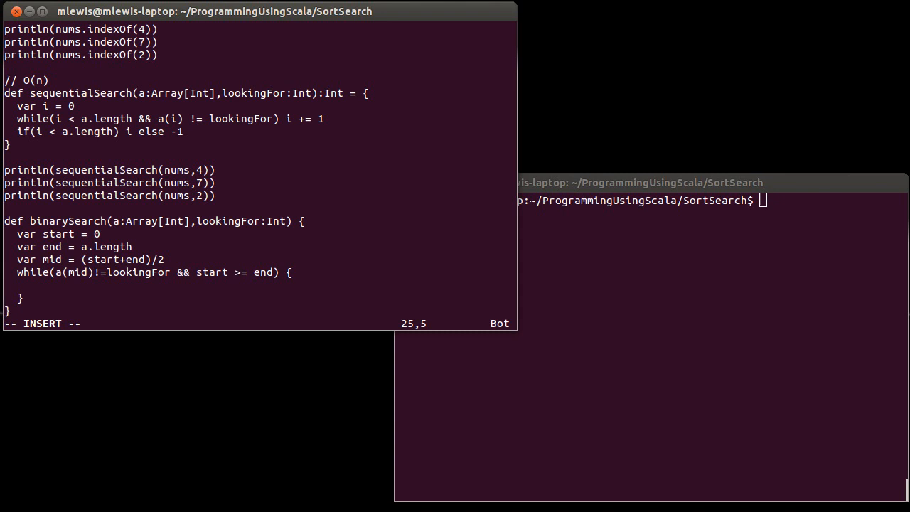
# Inside the loop, set end = mid when lookingFor < a(mid).
pyautogui.write('if(')
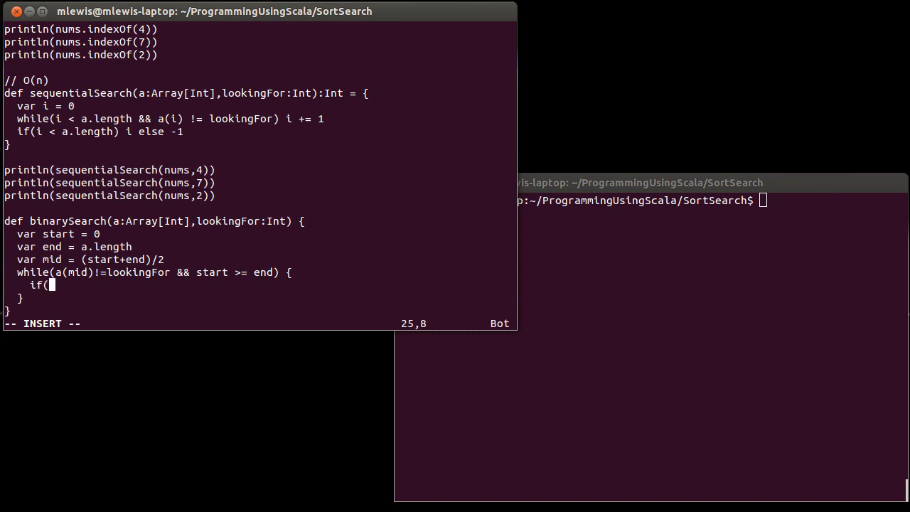
pyautogui.write('a(mid')
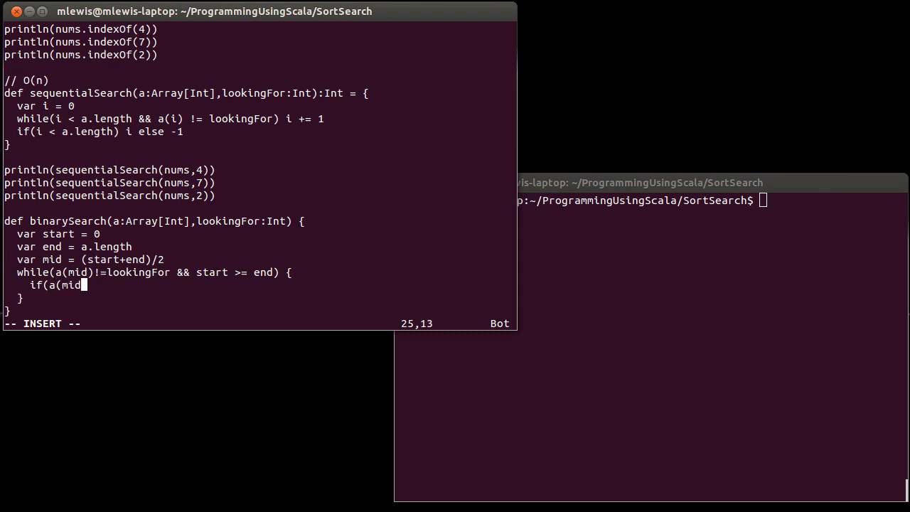
pyautogui.write('looking')
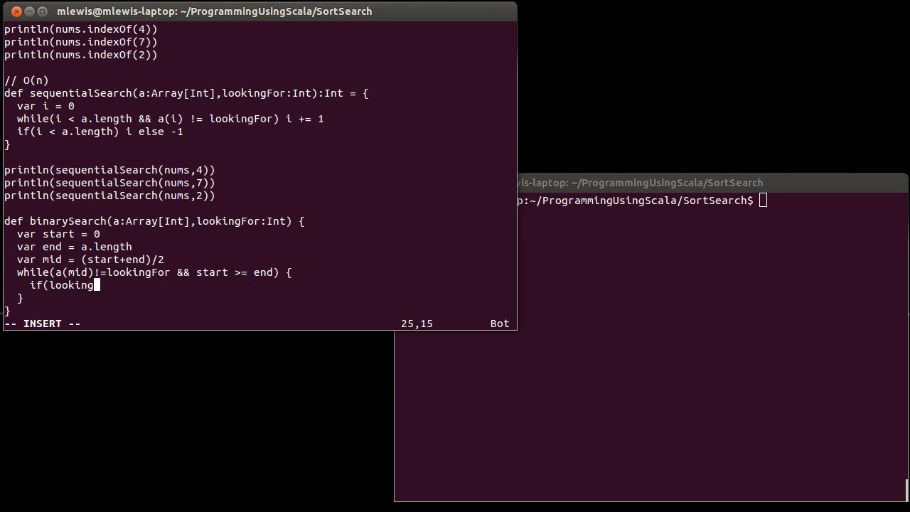
pyautogui.write('For < a')
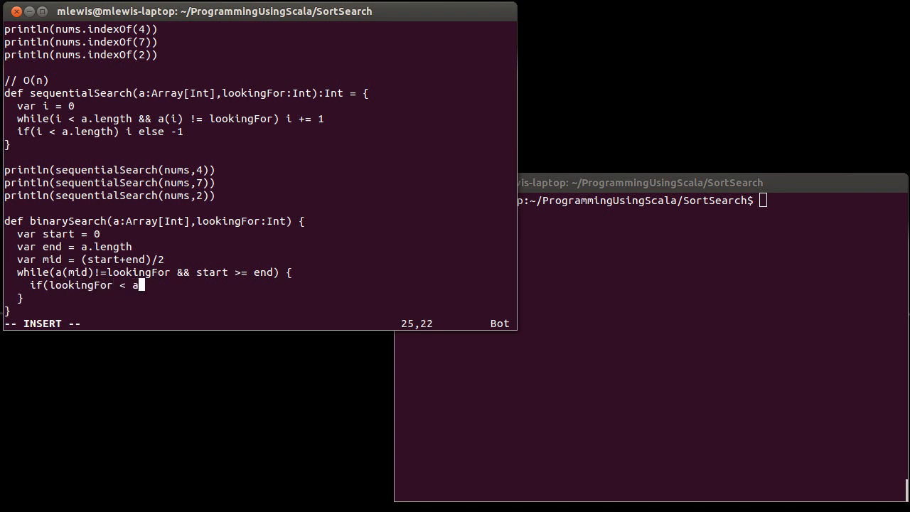
pyautogui.write('(mid))')
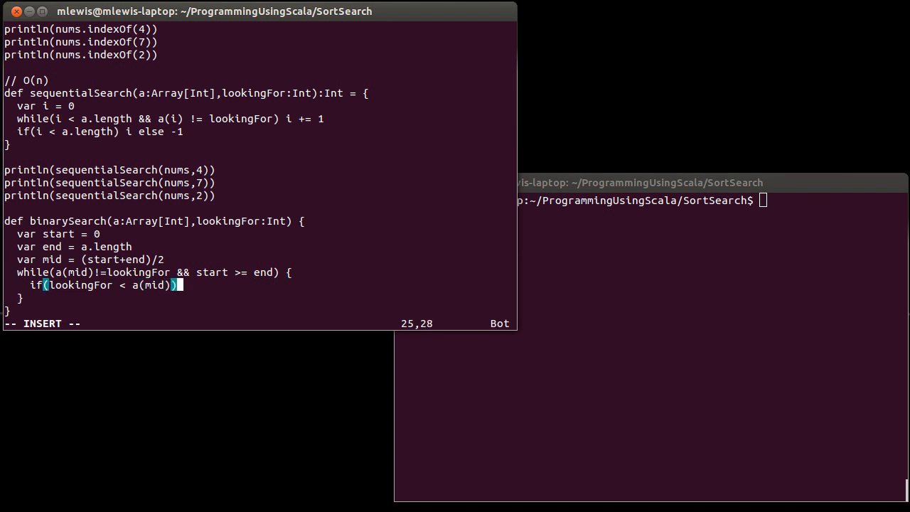
pyautogui.write('e')
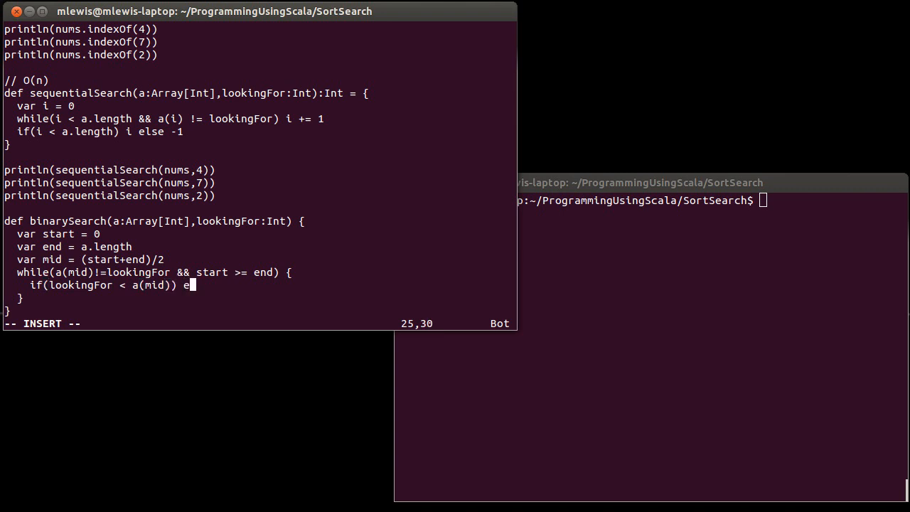
pyautogui.write('nd = mid')
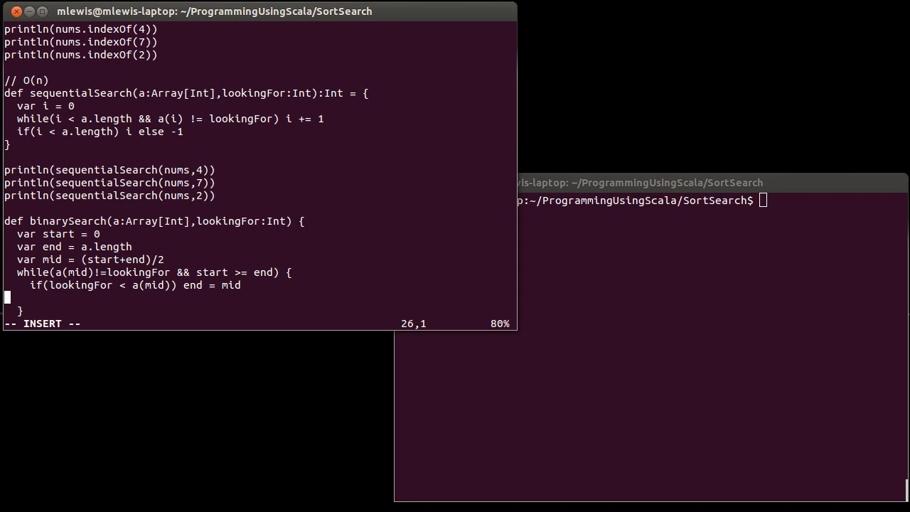
# Otherwise set start = mid+1, and begin the mid recomputation line.
pyautogui.write('else')
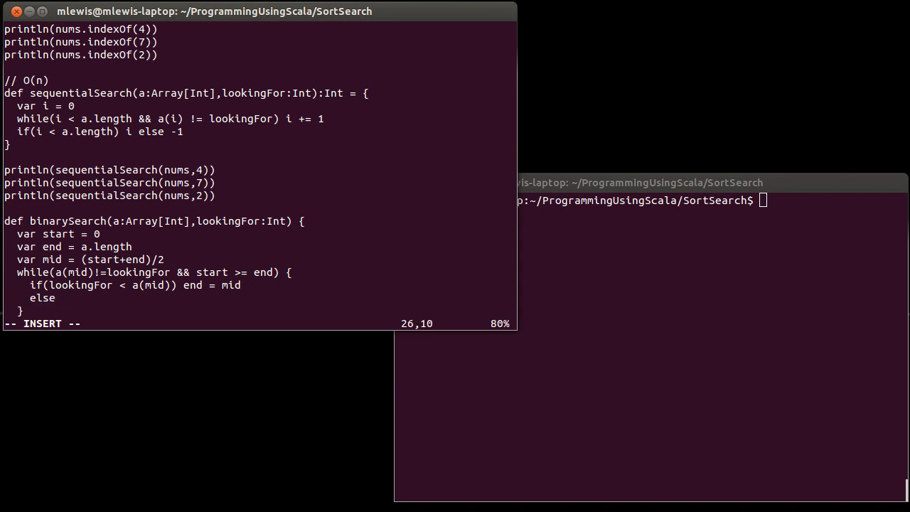
pyautogui.write('start =')
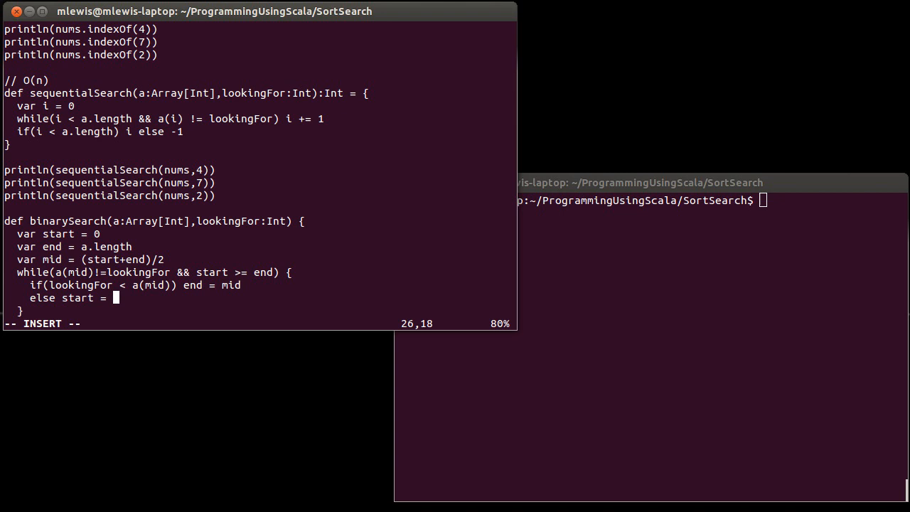
pyautogui.write('mid')
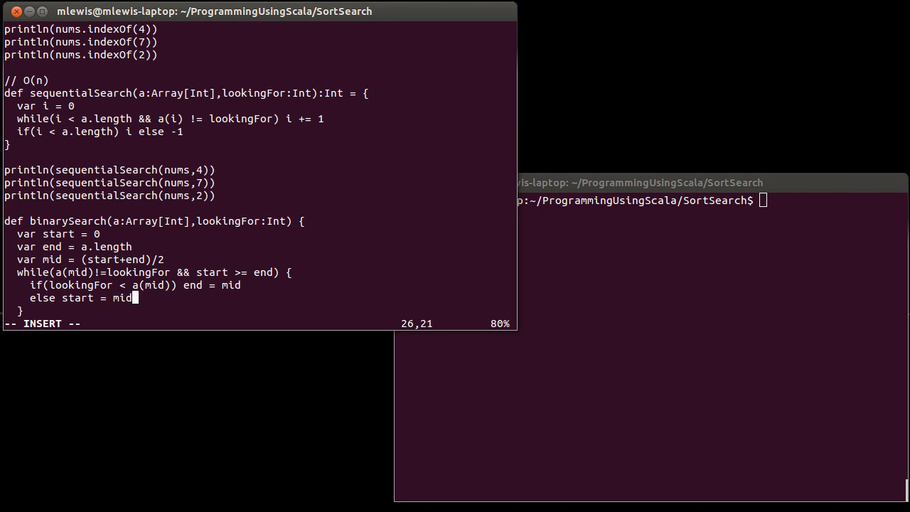
pyautogui.write('+1')
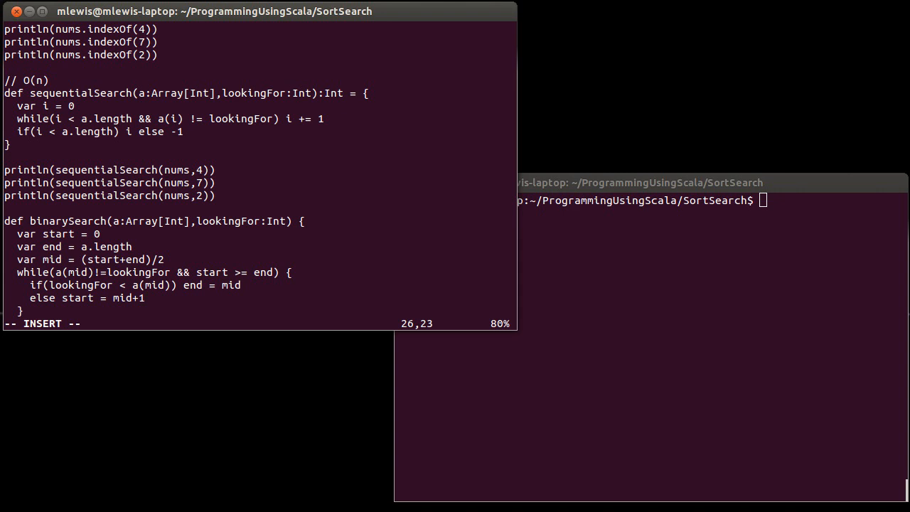
pyautogui.write('mid = (')
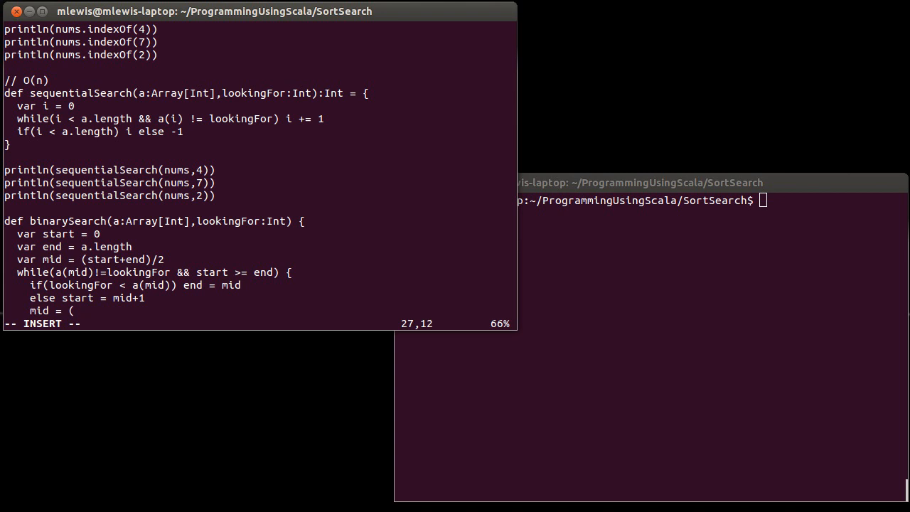
# Finish mid = (start+end)/2, close the loop, and return if(a(mid)==lookingFor) mid else -1.
pyautogui.write('start+end)/2')
pyautogui.write('}')
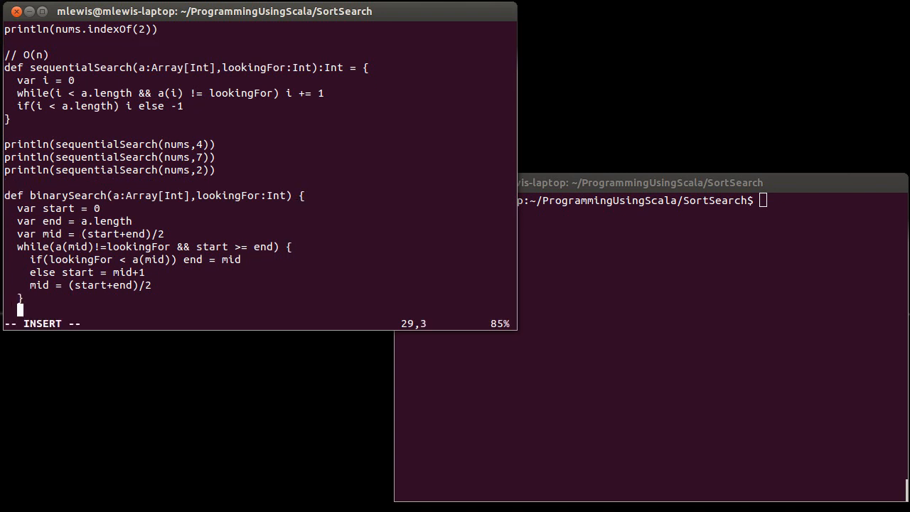
pyautogui.write('if(')
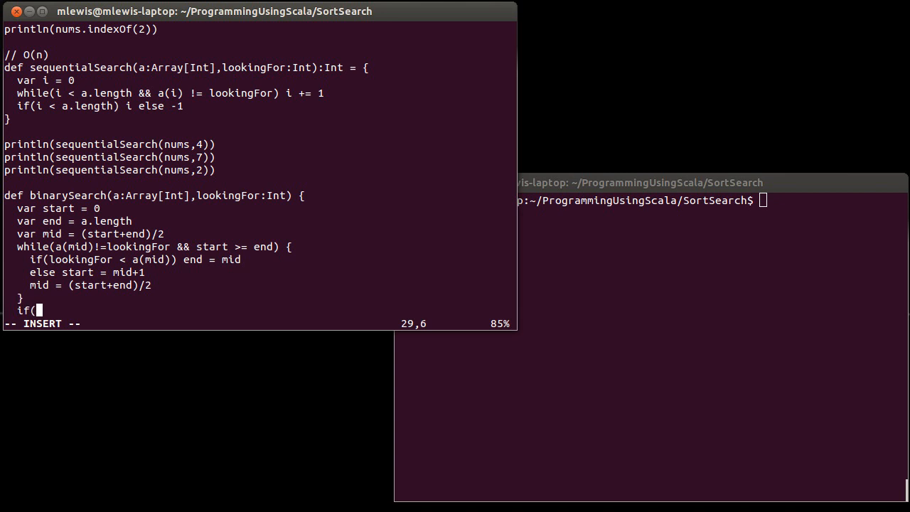
pyautogui.write('a(mid)')
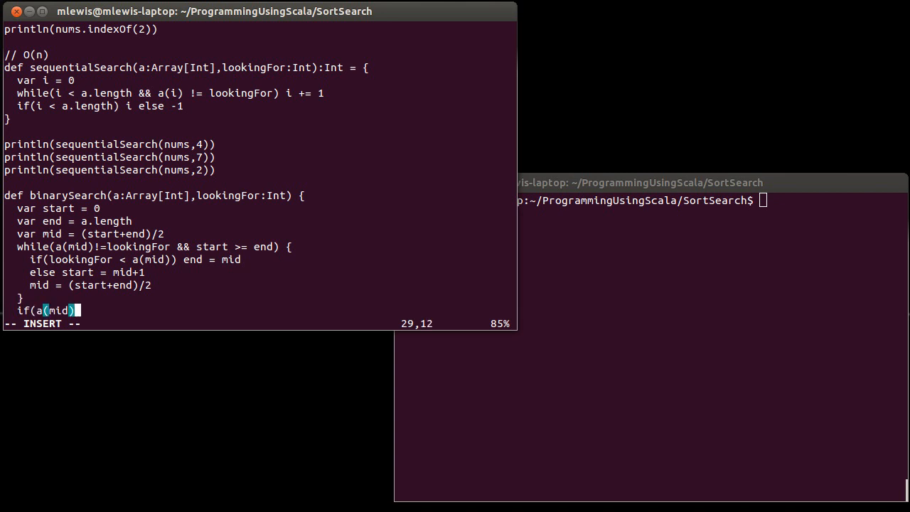
pyautogui.write('==')
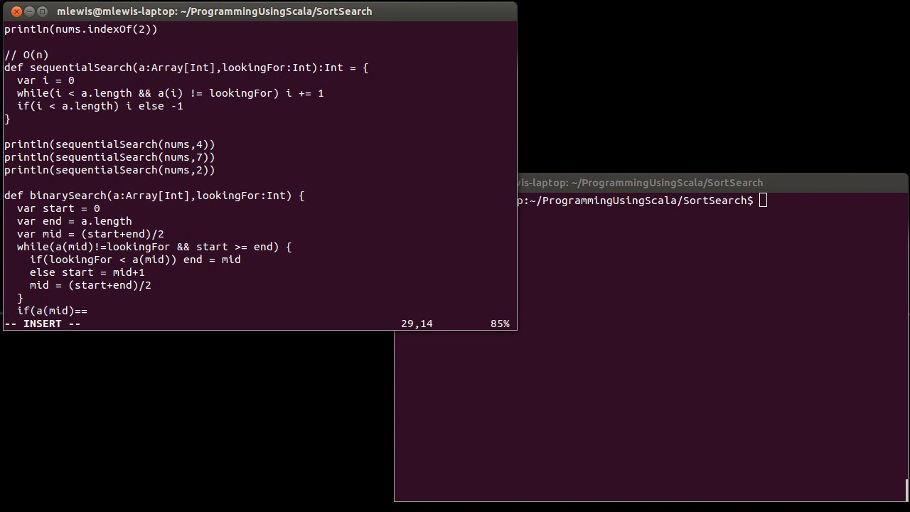
pyautogui.write('lookingFor')
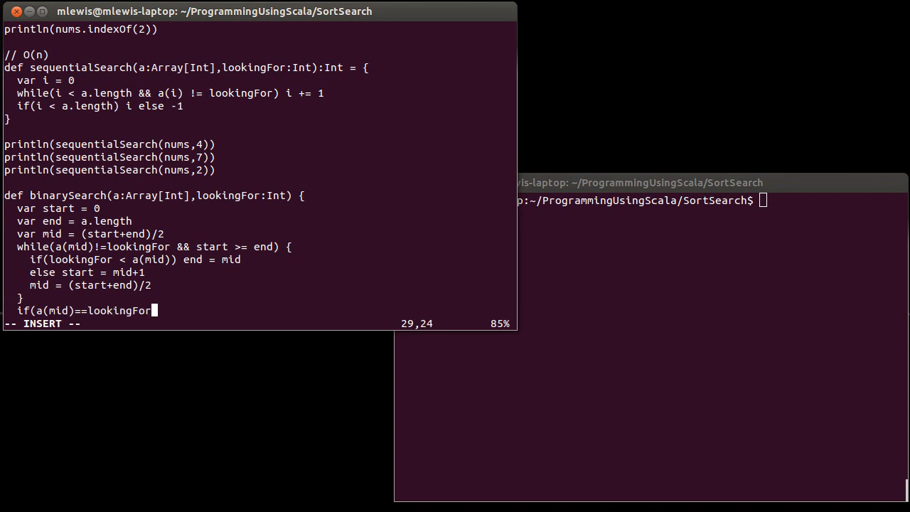
pyautogui.write(') mid els')
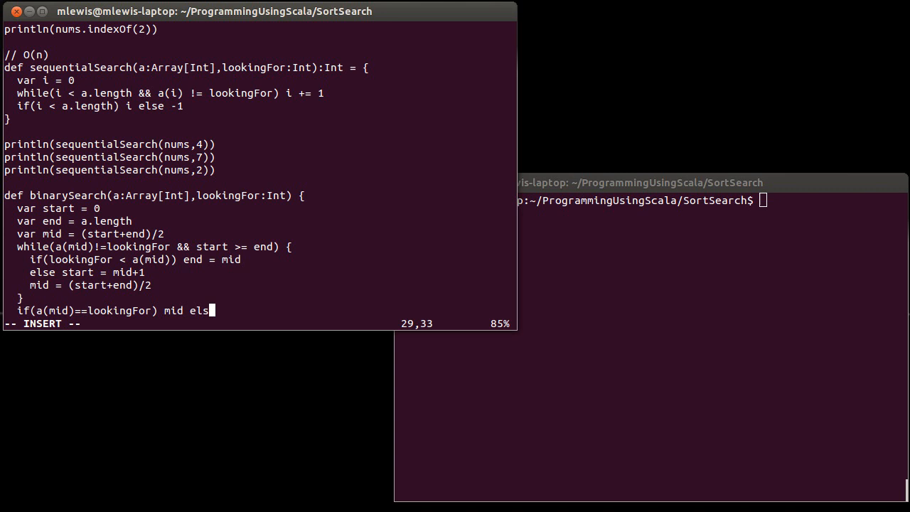
pyautogui.write('e')
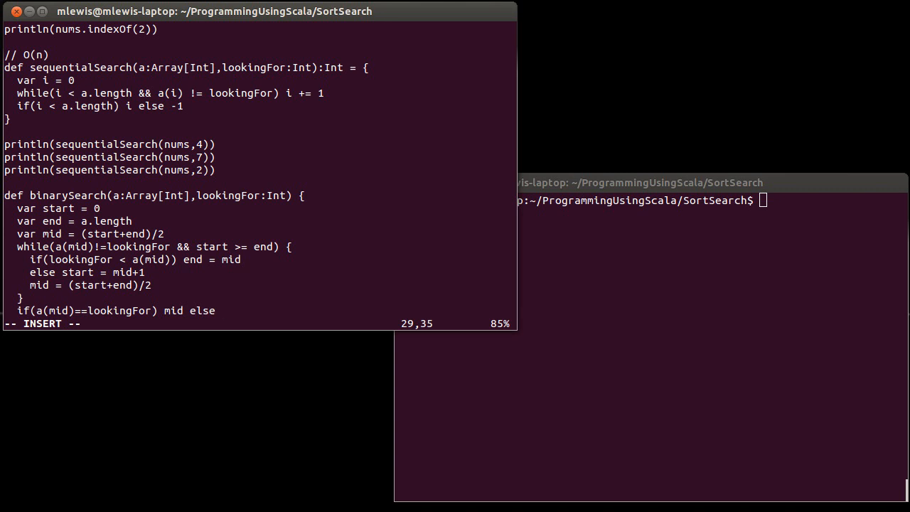
pyautogui.write('-1')
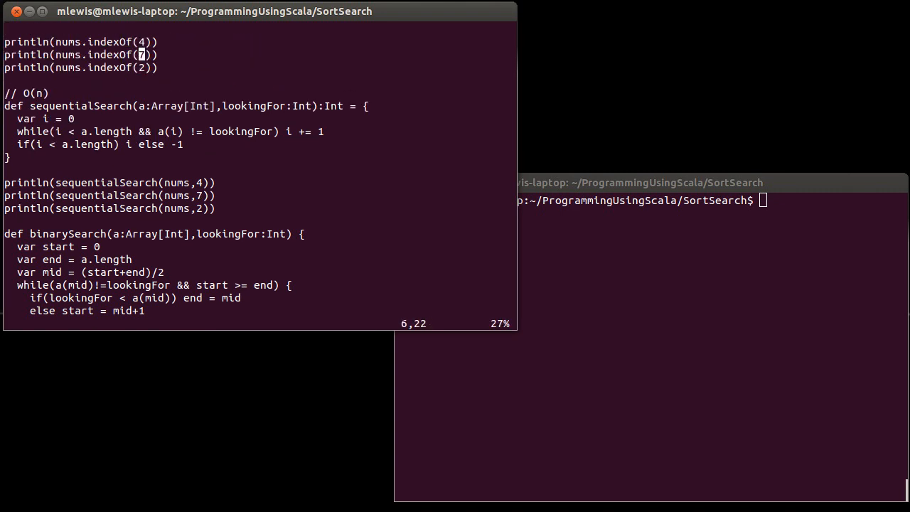
# Scroll up to the indexOf and sequentialSearch calls at the top of the file.
pyautogui.scroll(3)
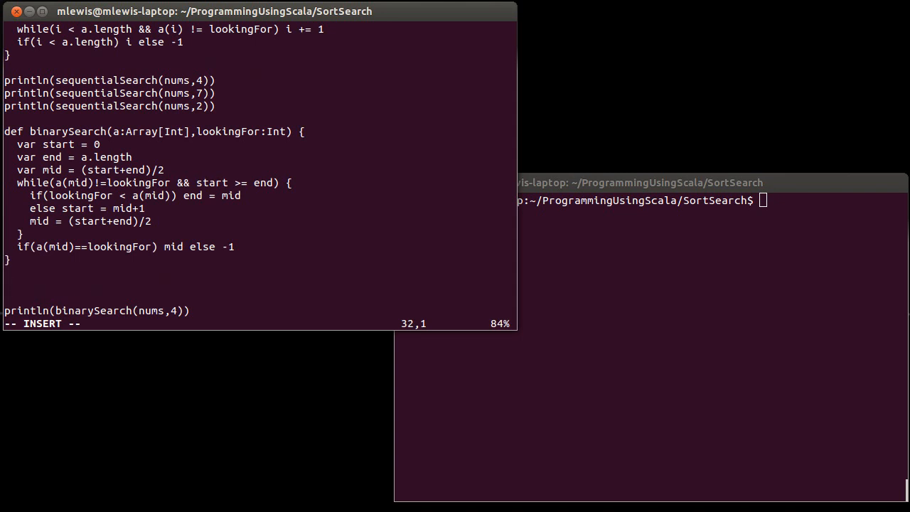
# Define val snums = nums.sorted as the sorted copy for binary search.
pyautogui.write('val snums =')
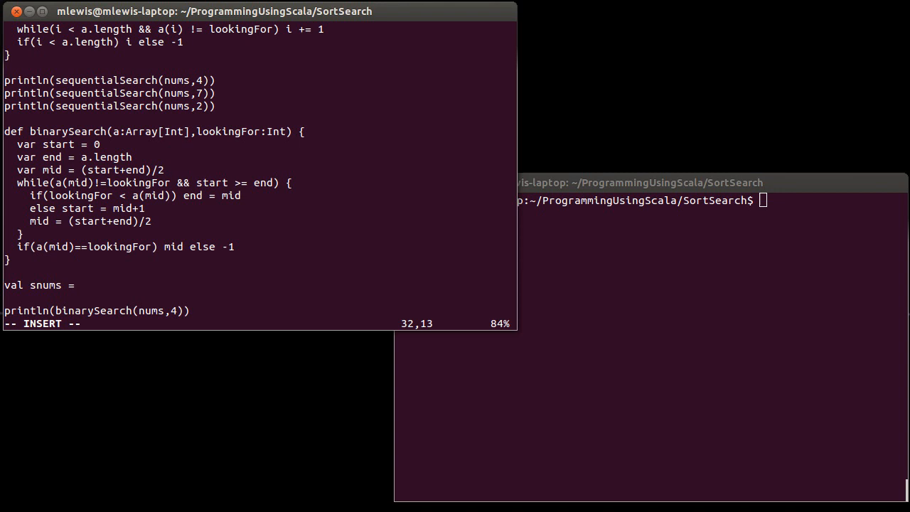
pyautogui.write('nums')
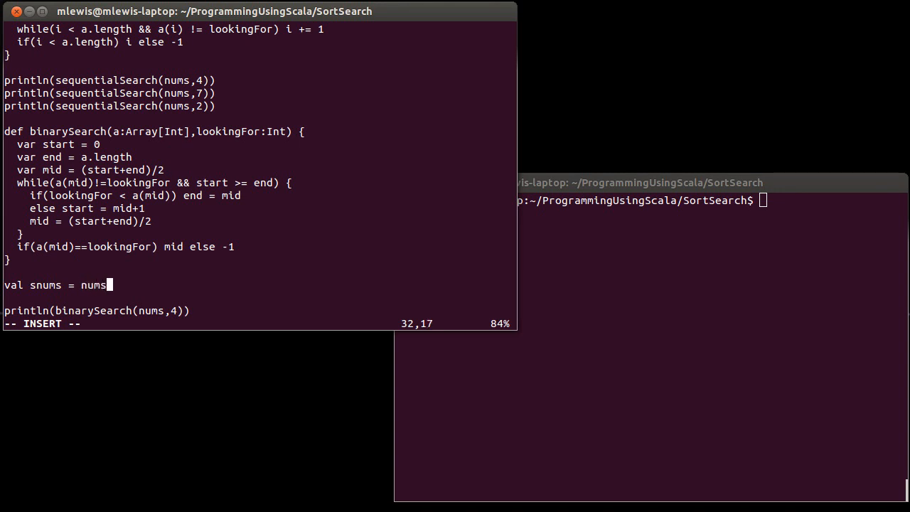
pyautogui.write('.sorted')
pyautogui.click(652, 201)
pyautogui.write('scala Search.scala')
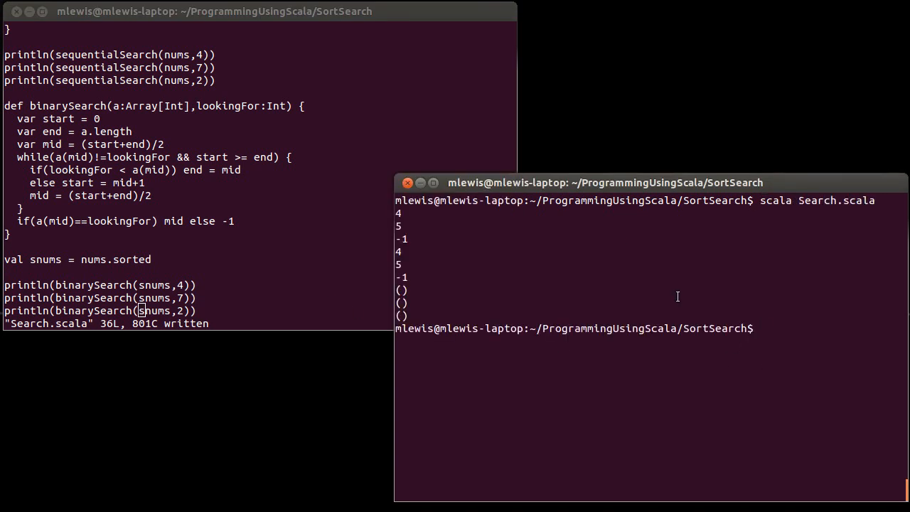
# Give binarySearch an Int return type and rerun scala Search.scala in the terminal.
pyautogui.click(190, 197)
pyautogui.write(':Int =')
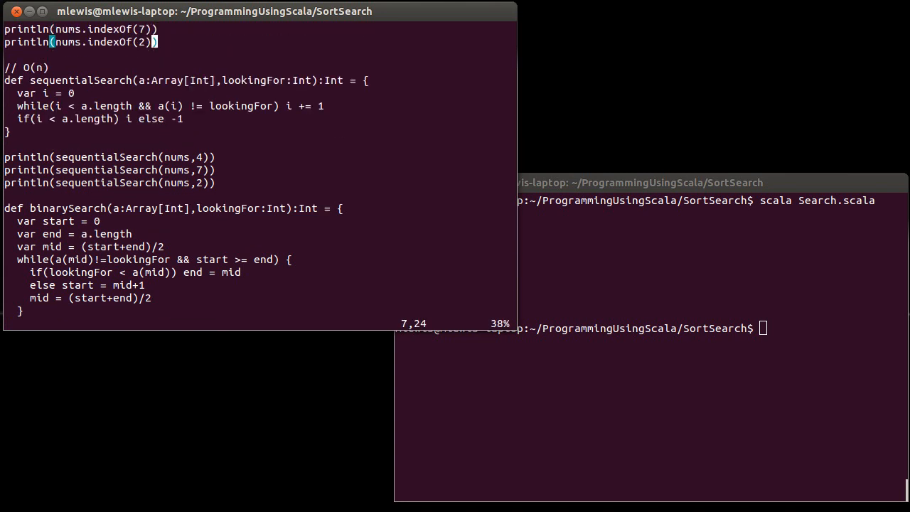
pyautogui.scroll(-3)
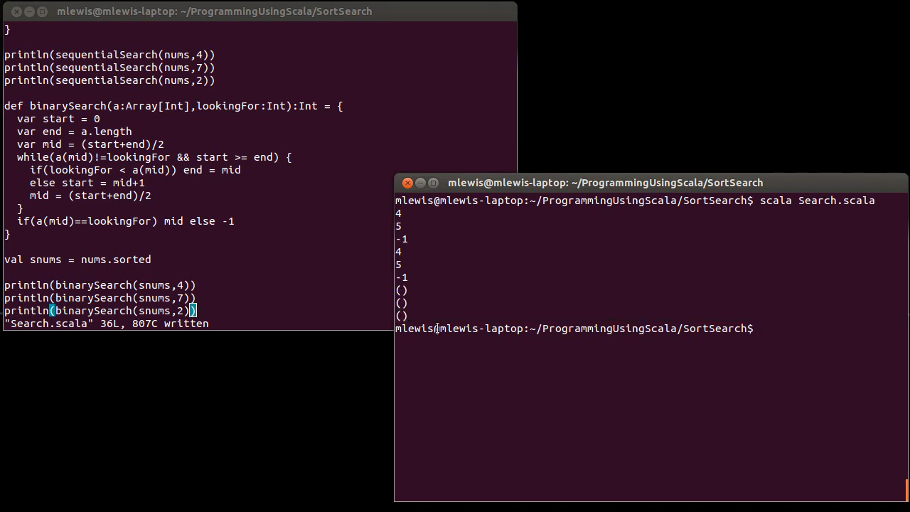
pyautogui.write('scala Search.scala')
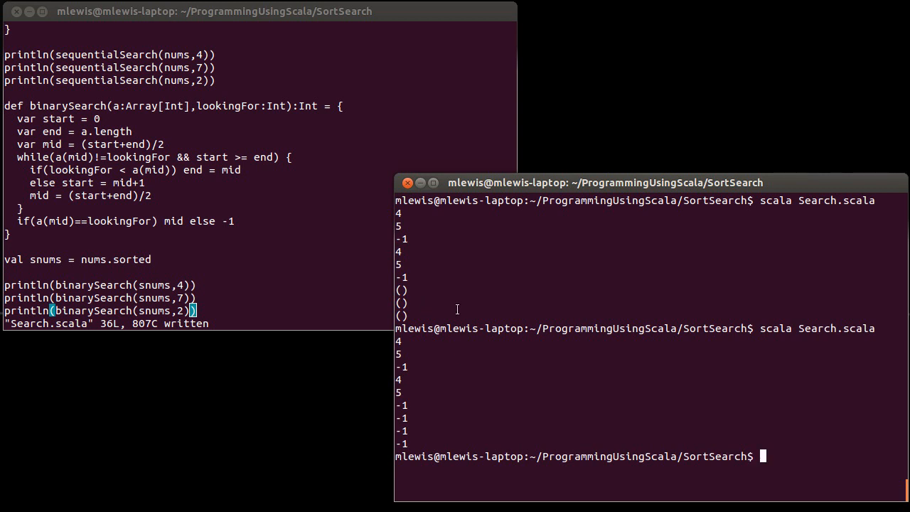
pyautogui.moveTo(253, 286)
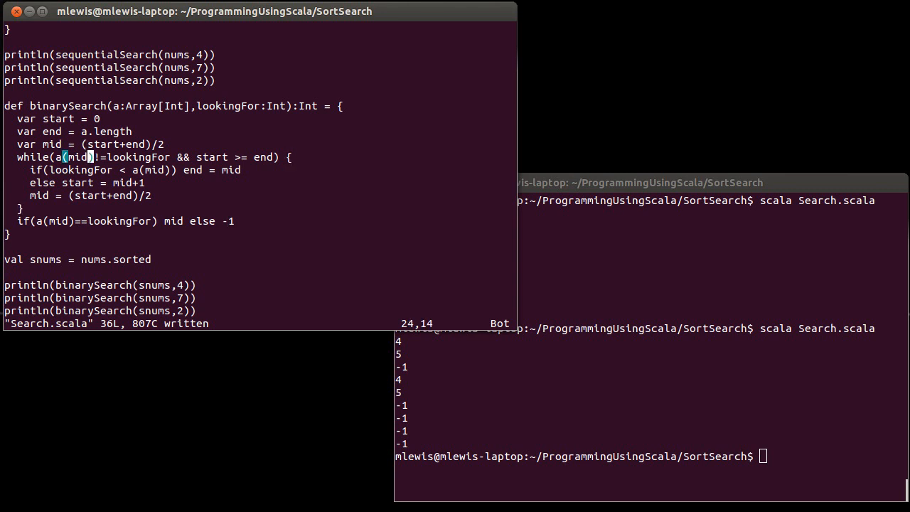
# Add println(start+" "+mid+" "+end) as a debug trace inside the loop.
pyautogui.write('println')
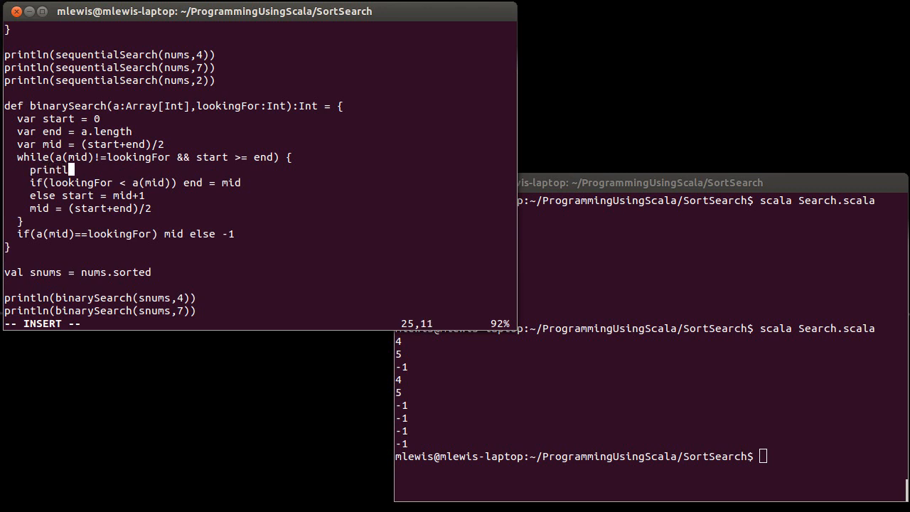
pyautogui.write('n(start')
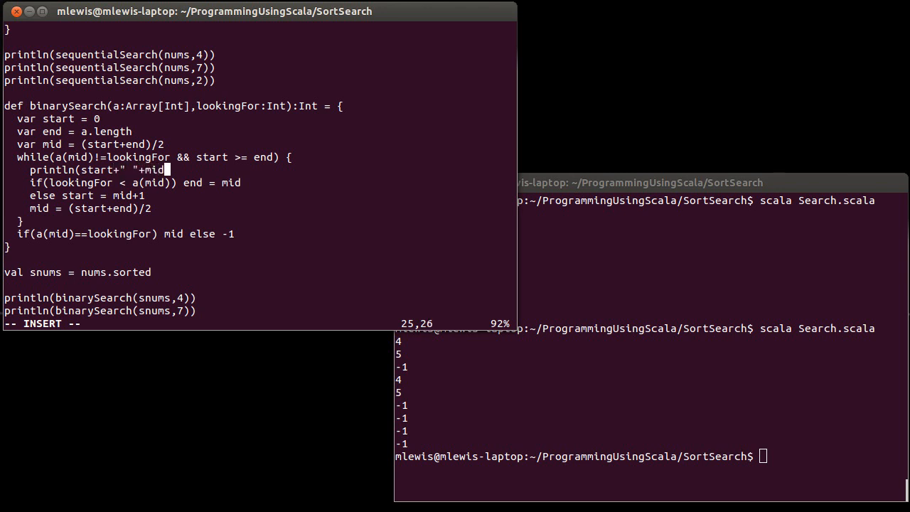
pyautogui.write('+" "+end')
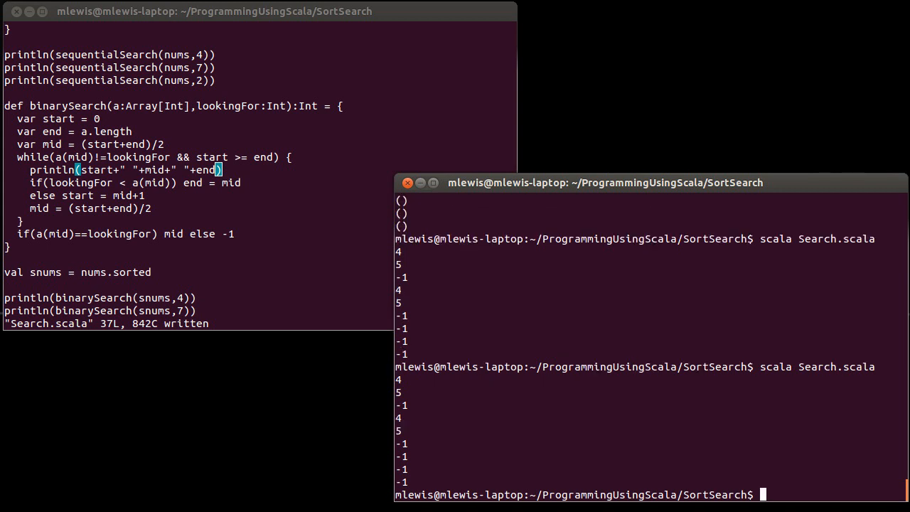
pyautogui.moveTo(250, 261)
pyautogui.write('scala Search.scala')
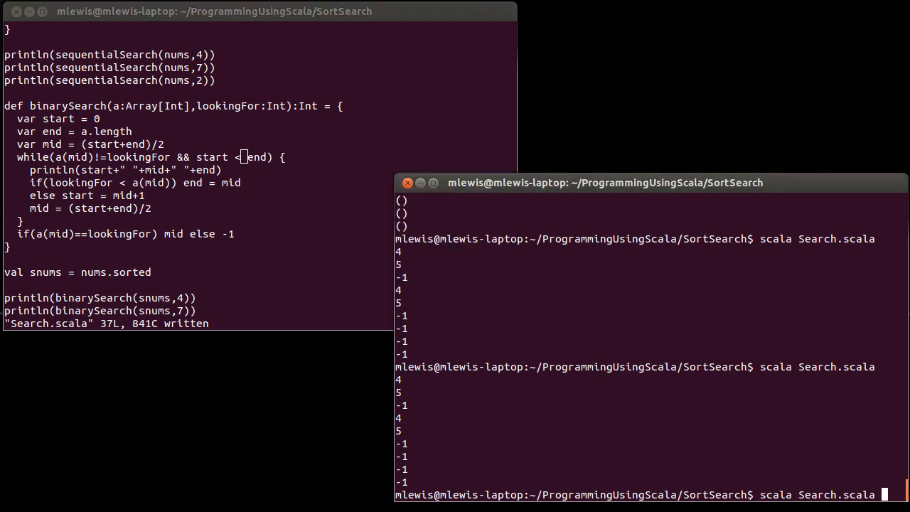
# Run the script to see the start/mid/end trace, then return to the source file.
pyautogui.press('Return')
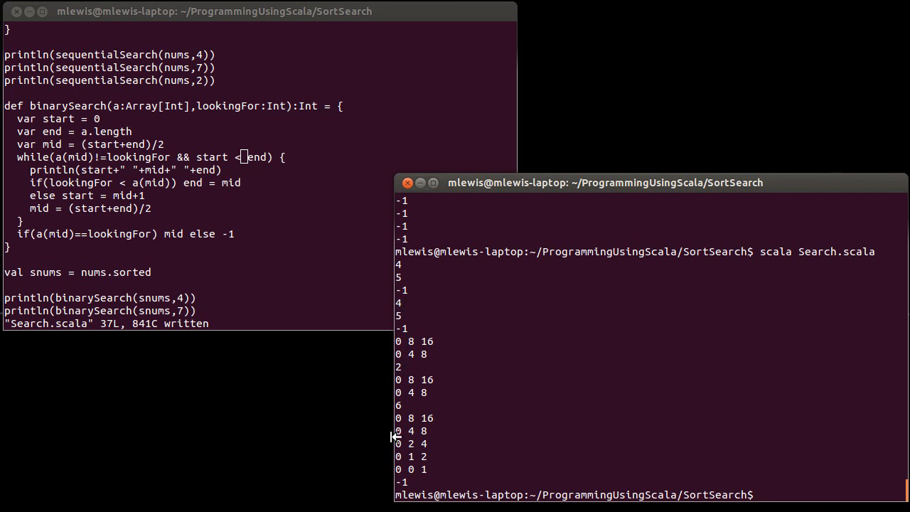
pyautogui.click(277, 274)
pyautogui.write('println(')
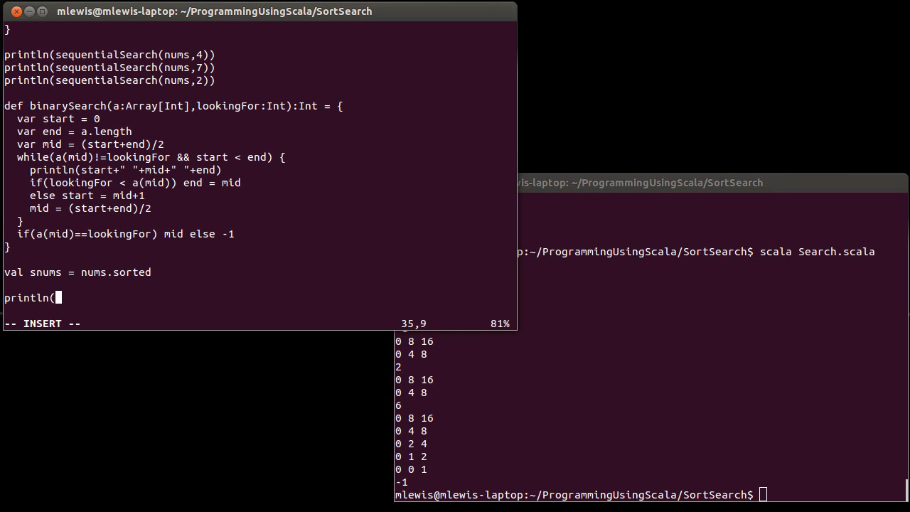
# Print snums.mkString(",") and begin commenting out the debug println.
pyautogui.write('snums.')
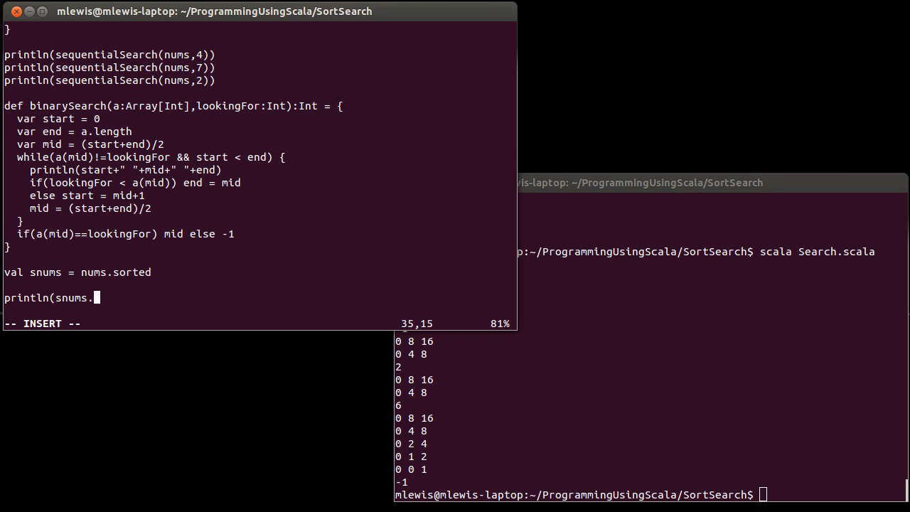
pyautogui.write('mkString(')
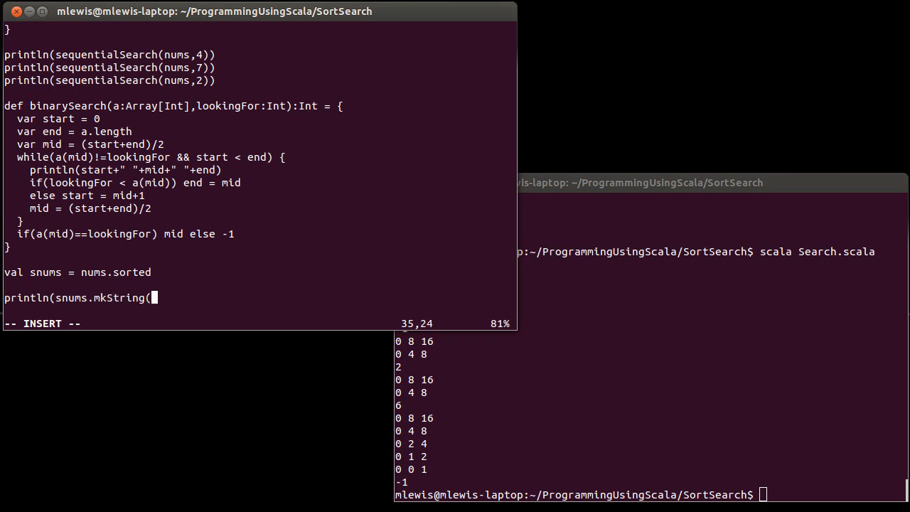
pyautogui.write(',"))')
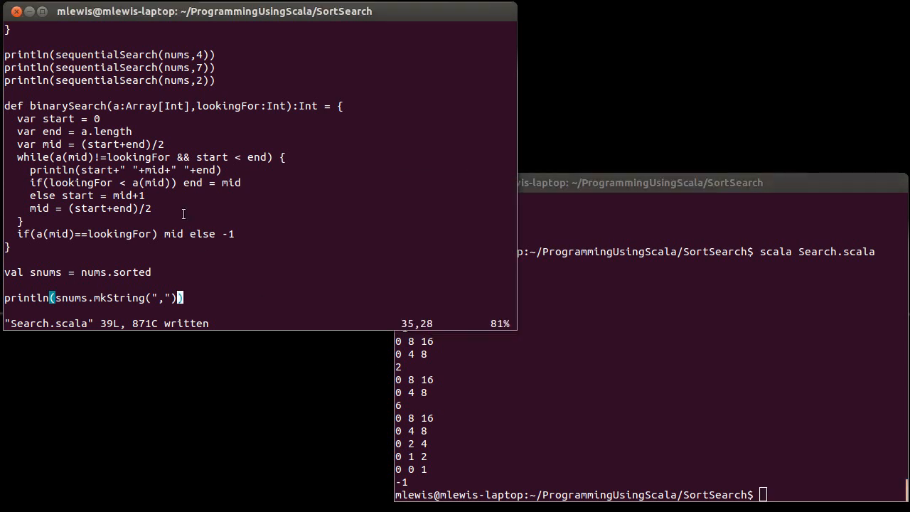
pyautogui.press('i')
pyautogui.write('//    ')
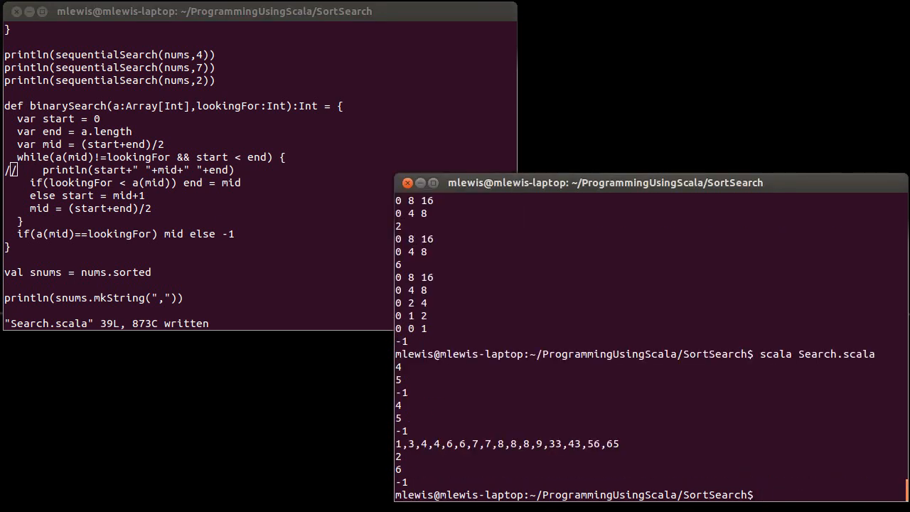
pyautogui.moveTo(441, 435)
pyautogui.write('println(binarySearch(snums,43))')
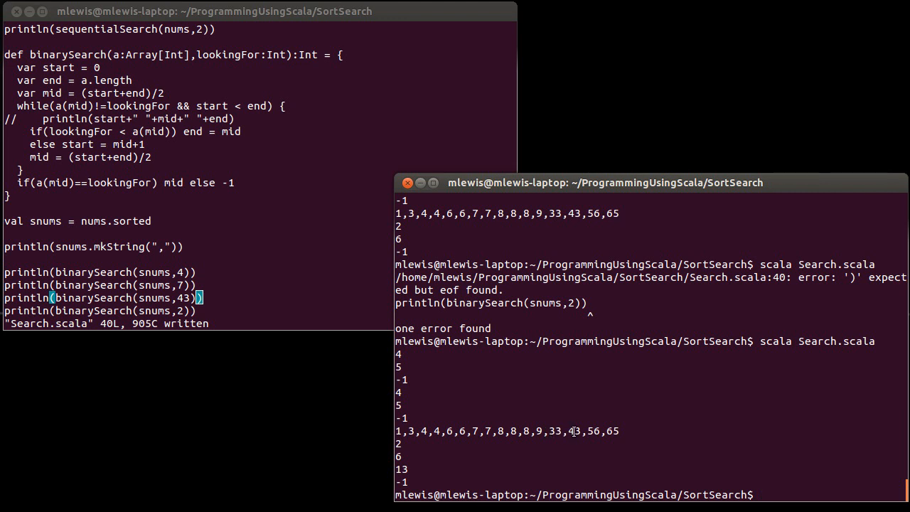
# Highlight 43 in the printed sorted list to confirm it sits at index 13.
pyautogui.doubleClick(575, 431)
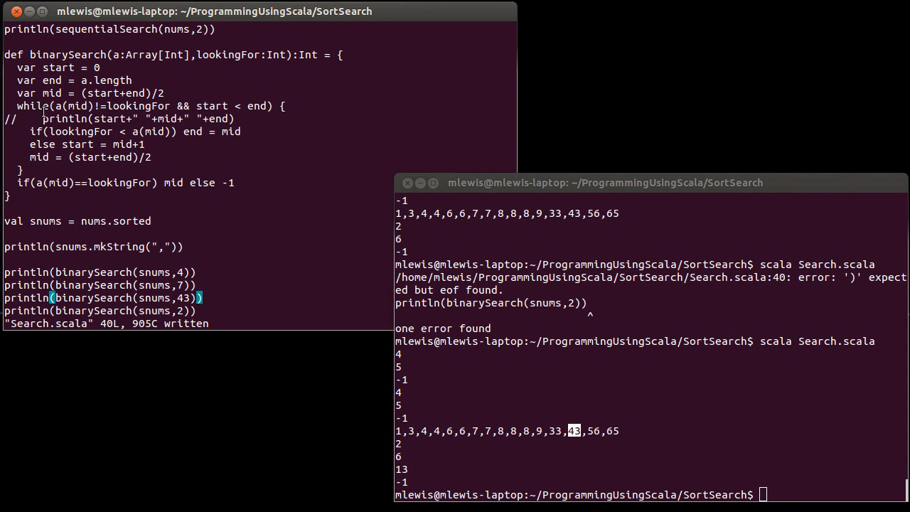
pyautogui.moveTo(99, 161)
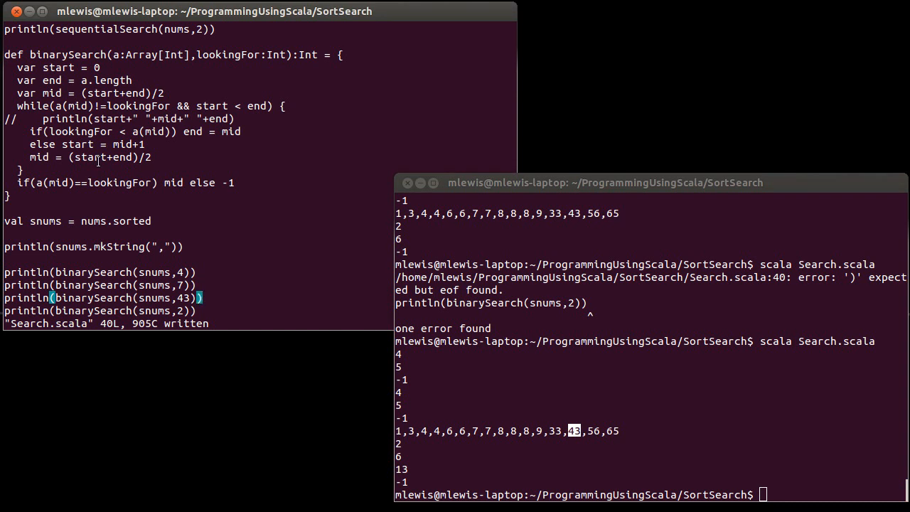